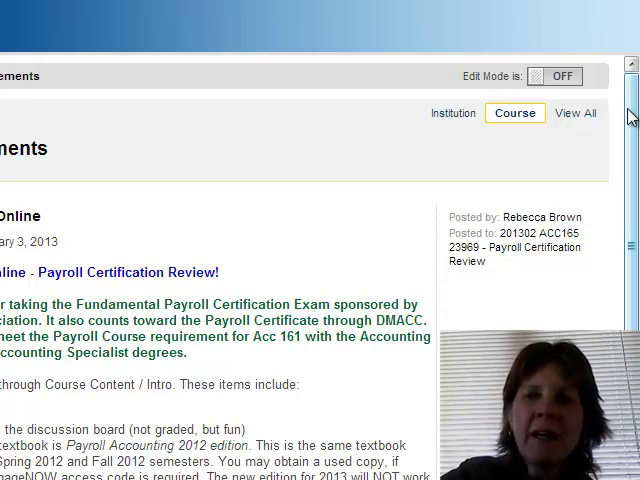
pyautogui.moveTo(632, 108)
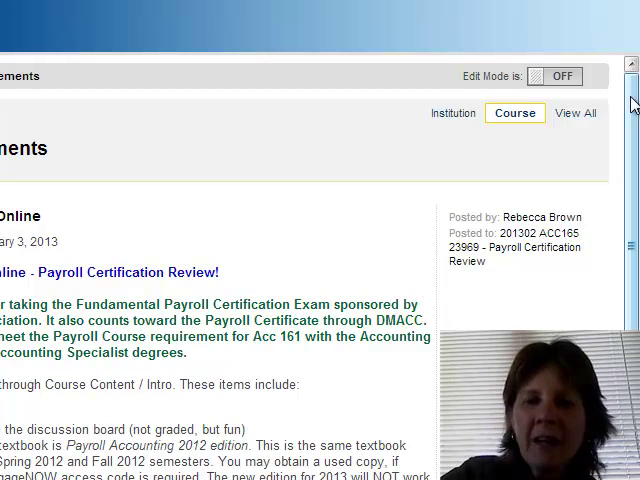
# Step: Open Course Content from the left course menu to reach the Unit 1 payroll concepts folder
pyautogui.scroll(-3)
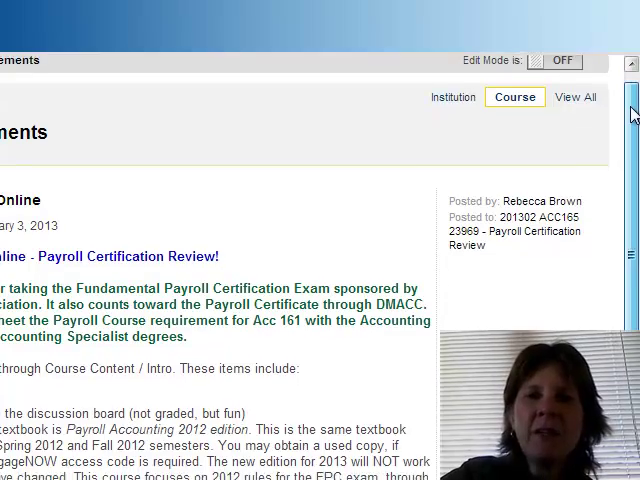
pyautogui.scroll(-3)
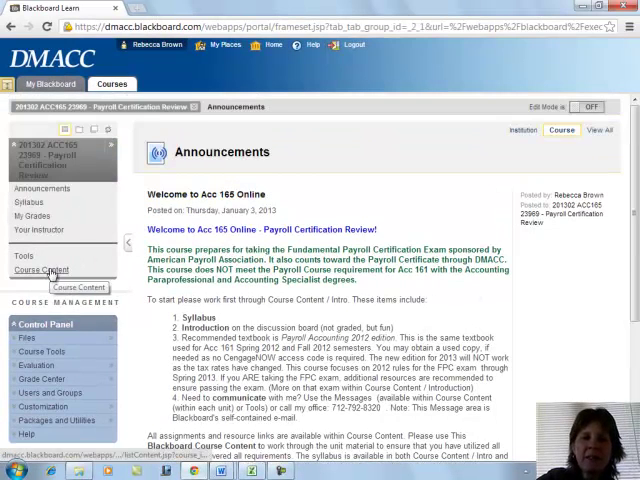
pyautogui.click(40, 270)
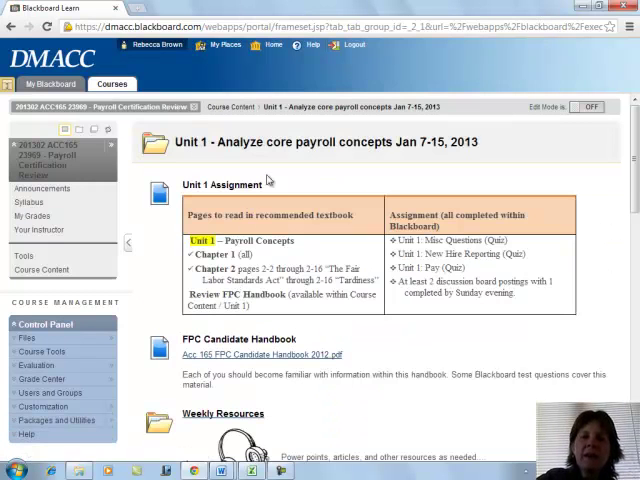
pyautogui.moveTo(536, 248)
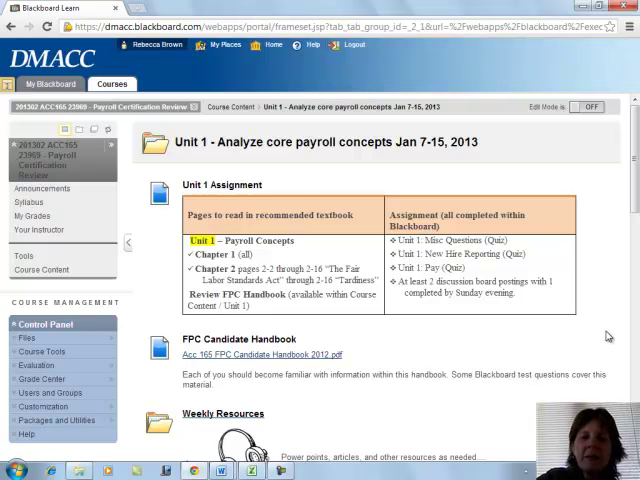
pyautogui.scroll(-3)
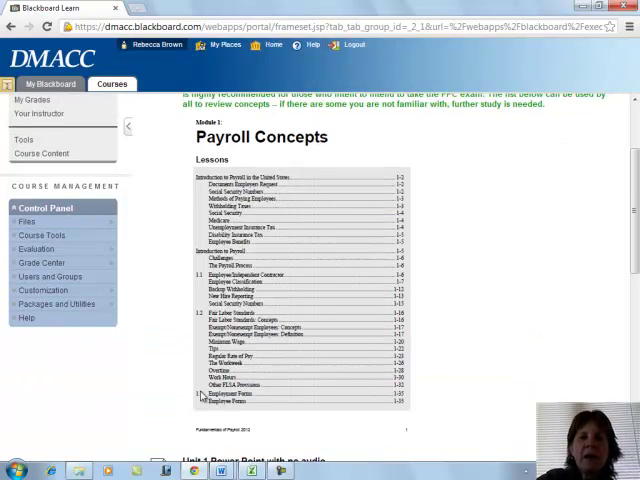
pyautogui.moveTo(276, 152)
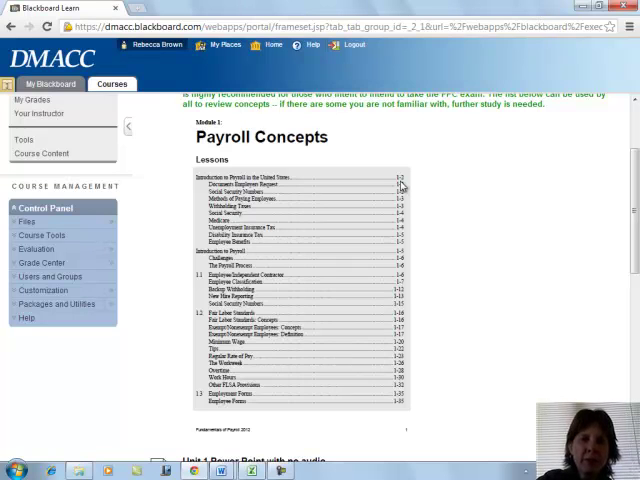
pyautogui.moveTo(396, 344)
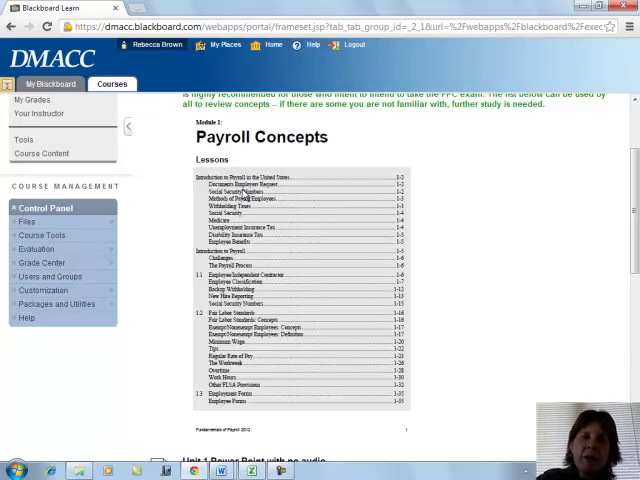
pyautogui.moveTo(336, 232)
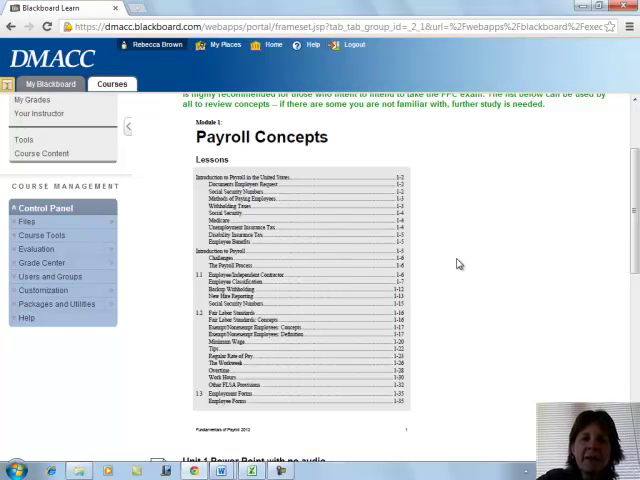
# Step: Scroll through the Unit 1 page to review the PowerPoint and Part 1–6 video listings
pyautogui.scroll(-3)
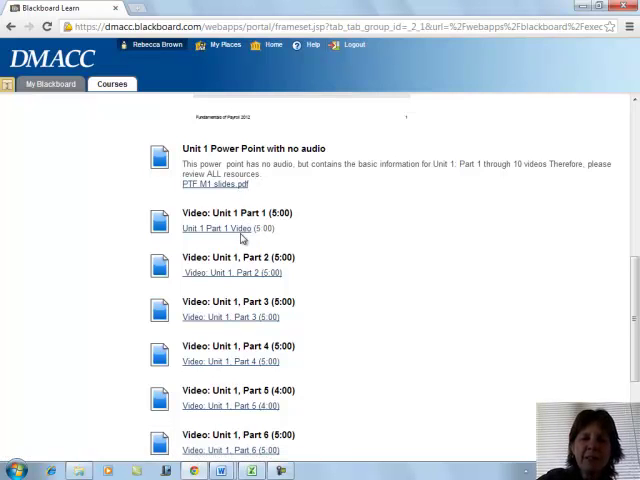
pyautogui.moveTo(228, 316)
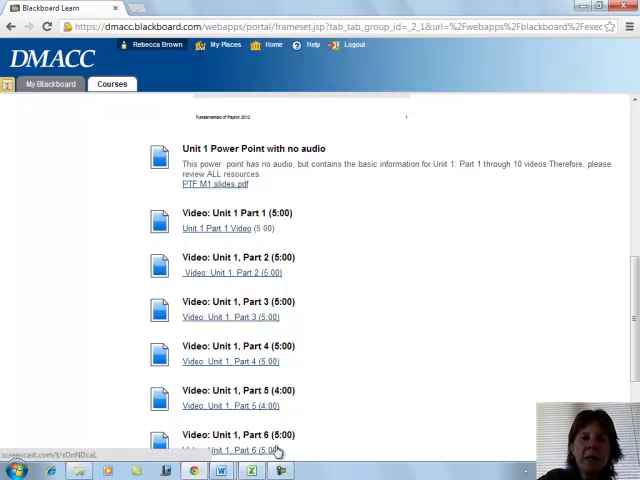
pyautogui.scroll(-3)
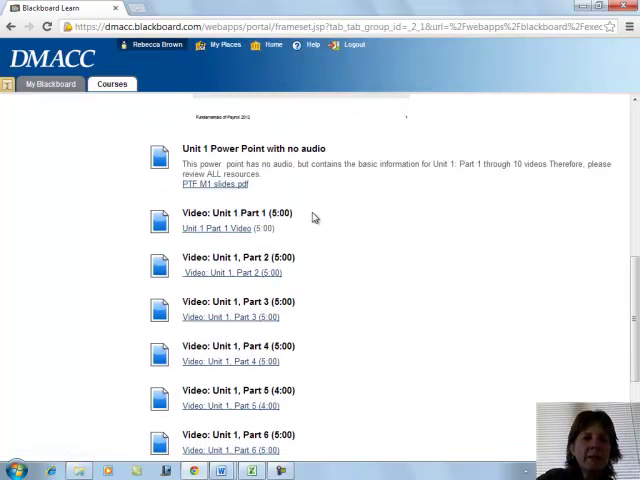
pyautogui.scroll(-3)
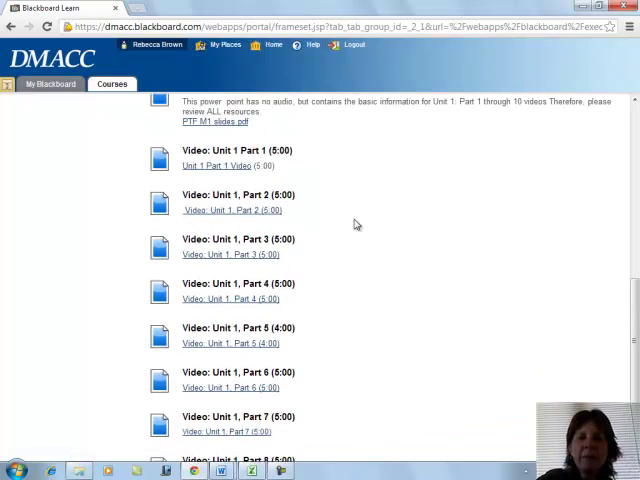
pyautogui.moveTo(330, 240)
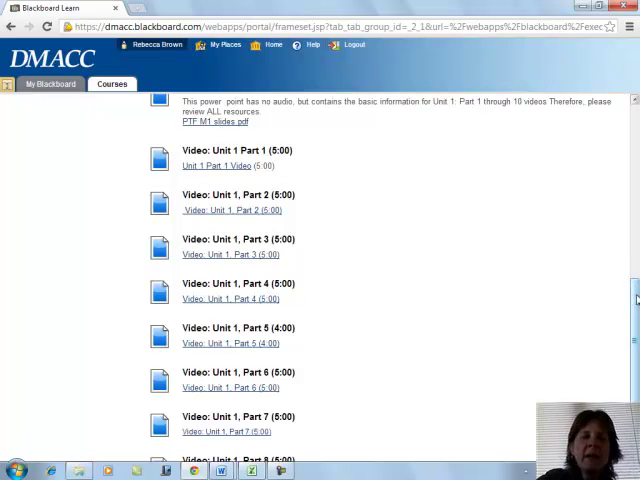
pyautogui.scroll(3)
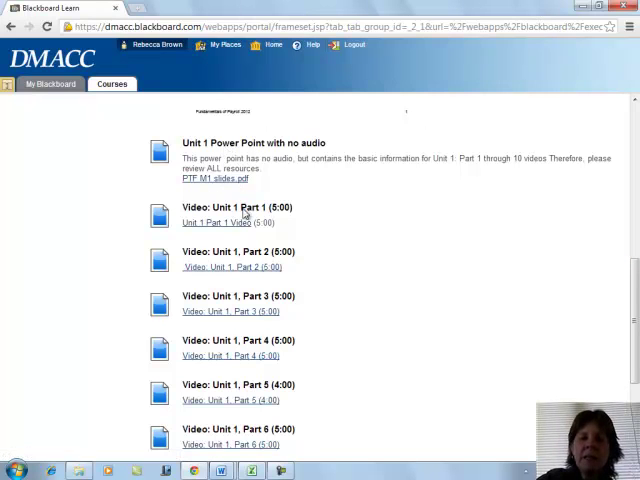
pyautogui.moveTo(252, 380)
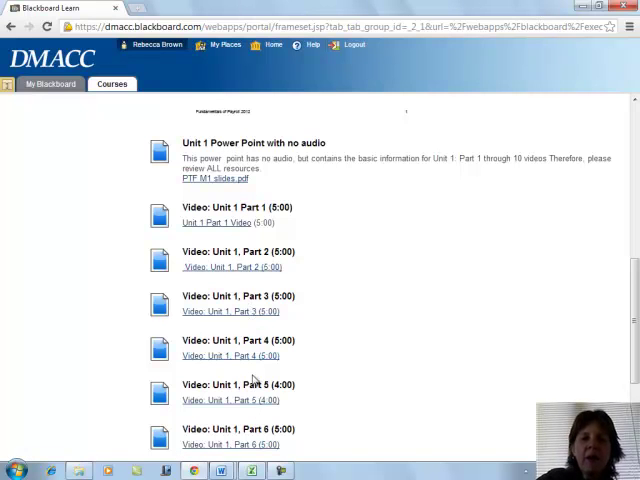
pyautogui.moveTo(320, 250)
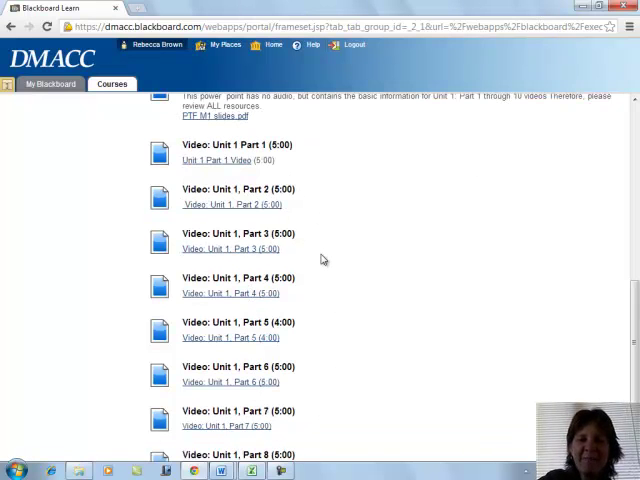
pyautogui.moveTo(312, 212)
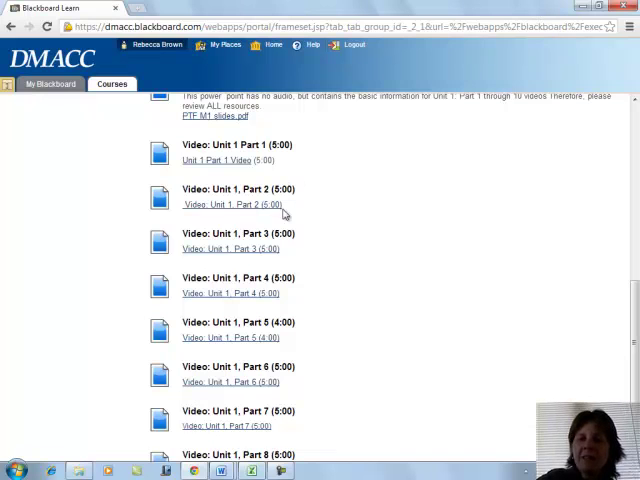
pyautogui.moveTo(284, 322)
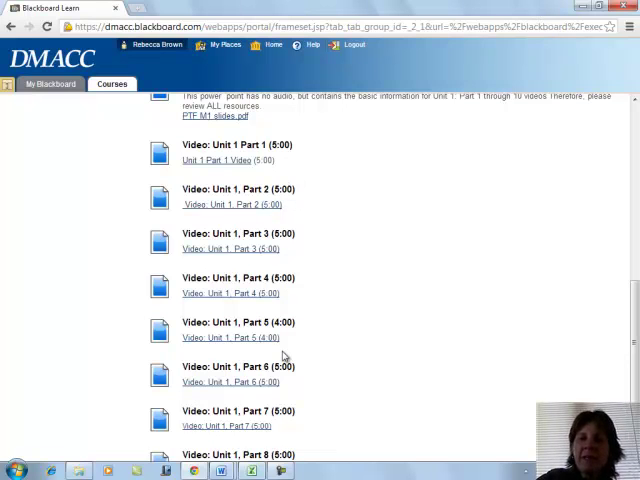
pyautogui.moveTo(448, 284)
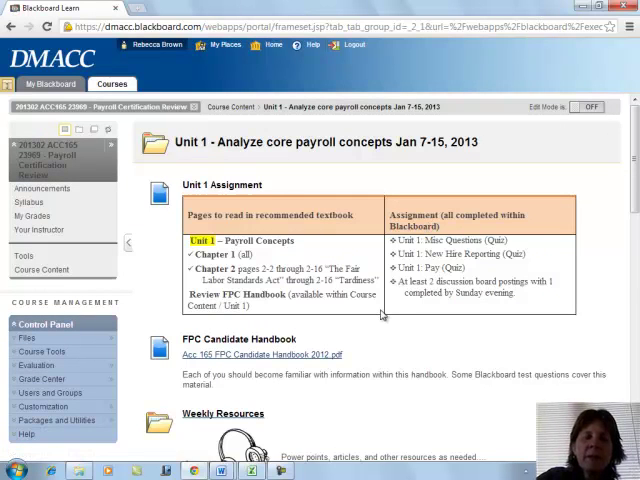
pyautogui.scroll(-3)
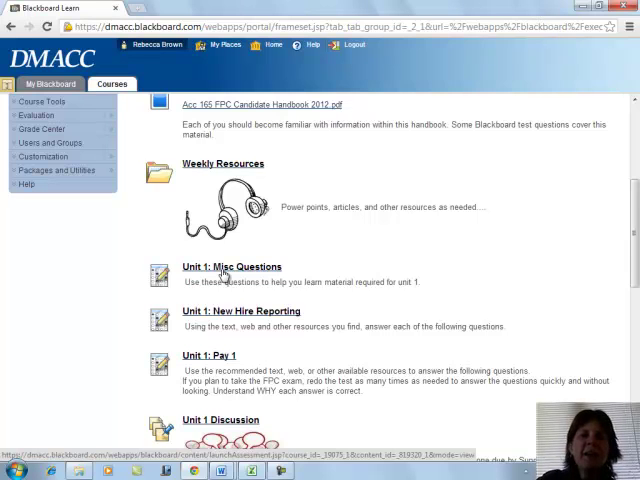
pyautogui.moveTo(236, 276)
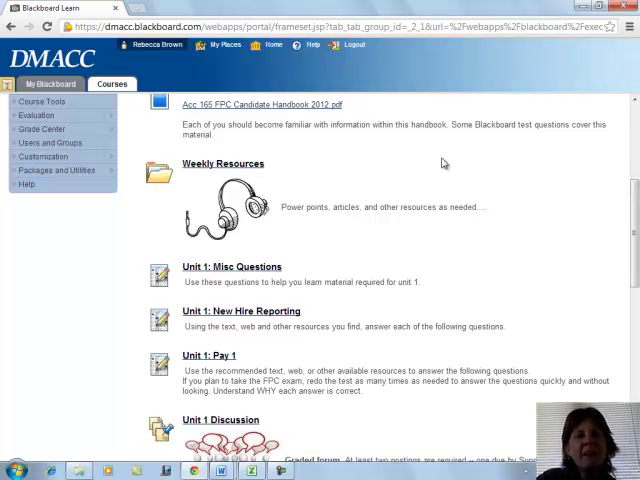
pyautogui.moveTo(312, 152)
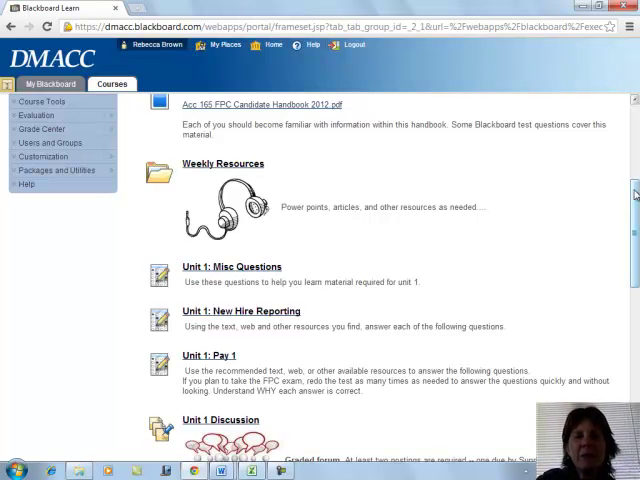
pyautogui.scroll(-3)
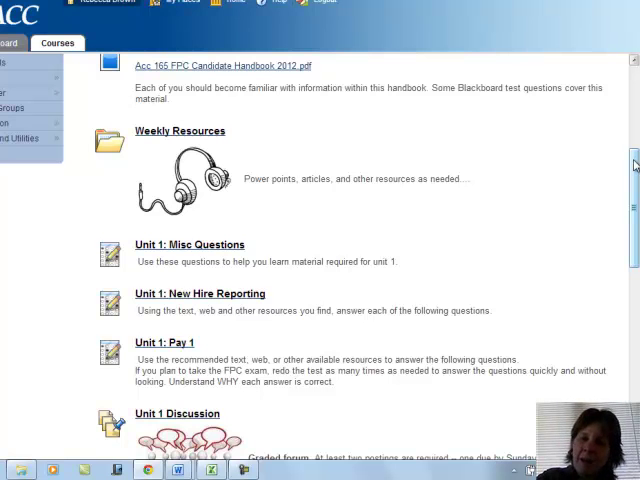
pyautogui.scroll(-3)
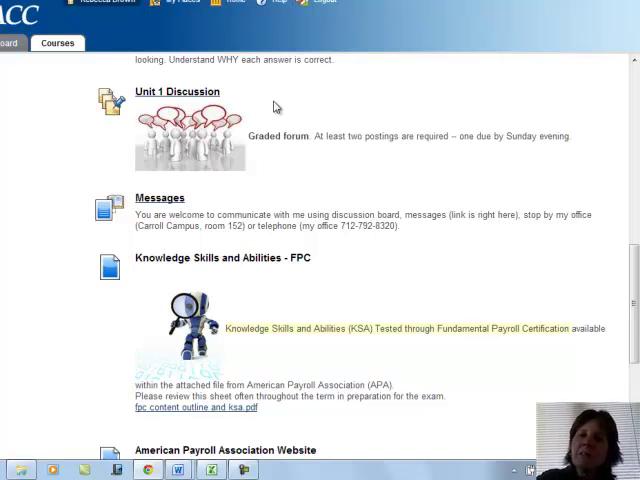
pyautogui.moveTo(232, 104)
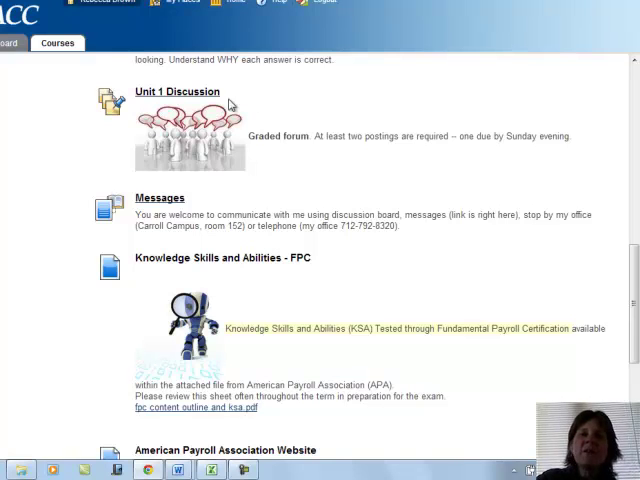
pyautogui.moveTo(236, 98)
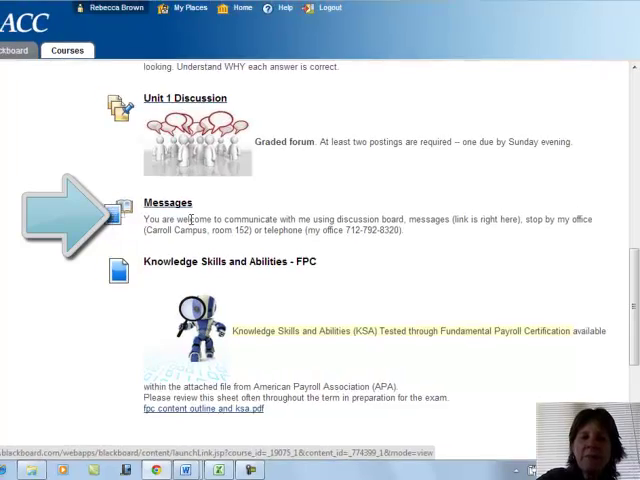
pyautogui.scroll(-3)
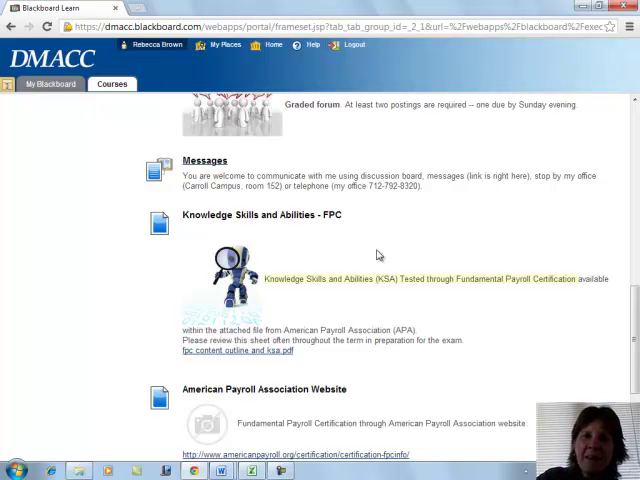
pyautogui.moveTo(368, 240)
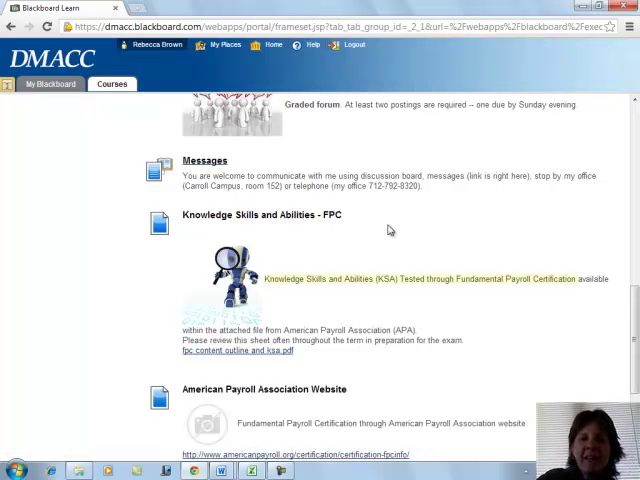
pyautogui.scroll(-3)
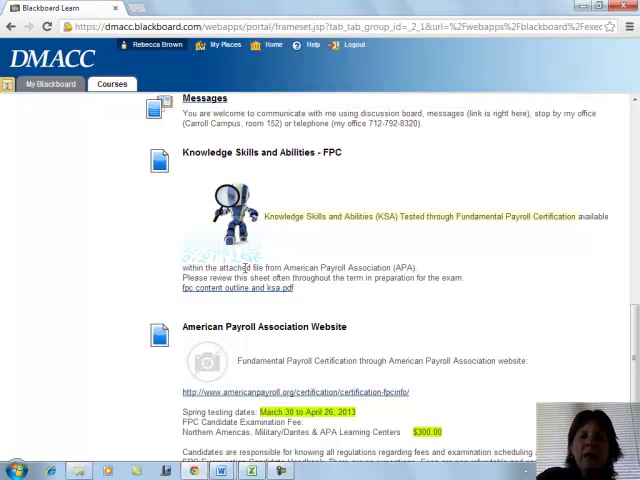
pyautogui.scroll(-3)
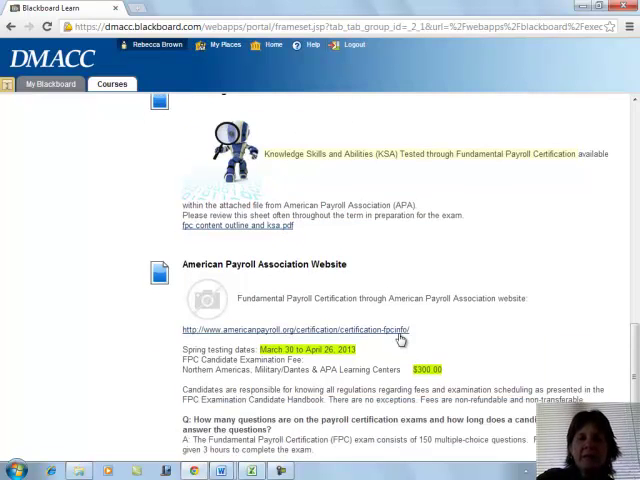
pyautogui.scroll(-3)
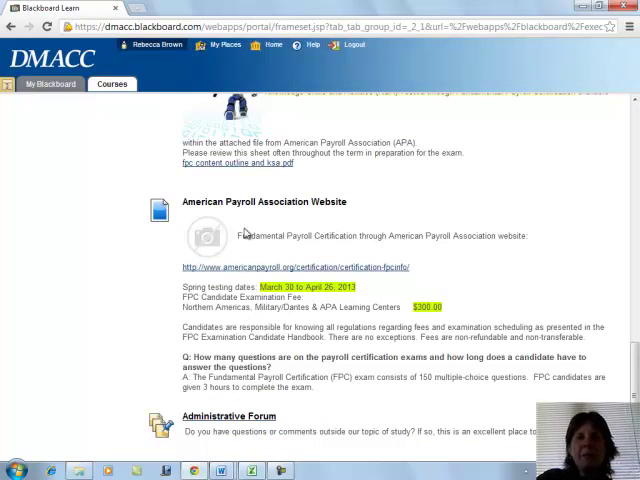
pyautogui.moveTo(220, 210)
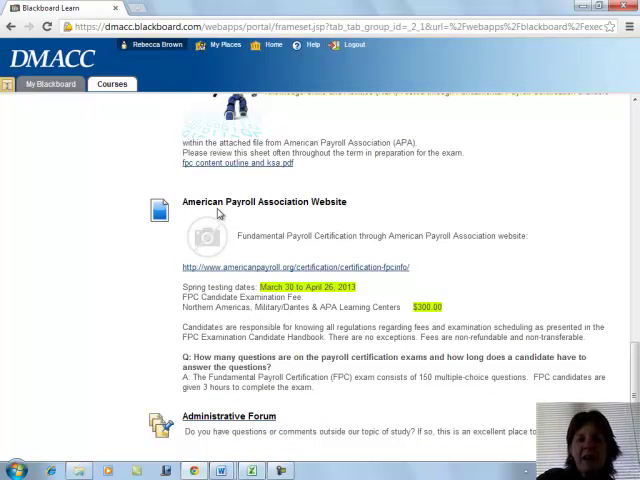
pyautogui.moveTo(168, 304)
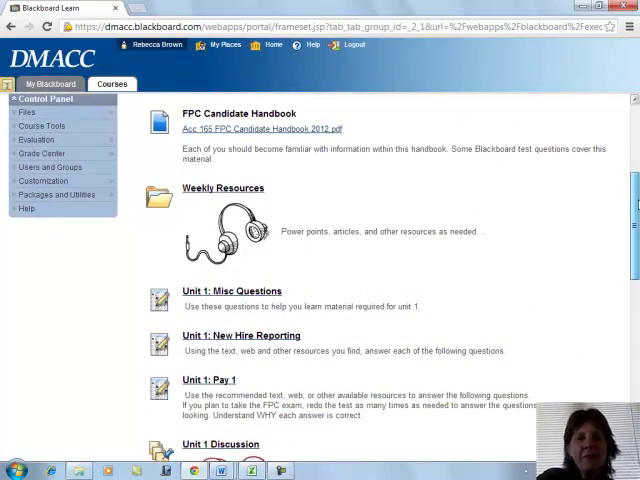
pyautogui.scroll(-3)
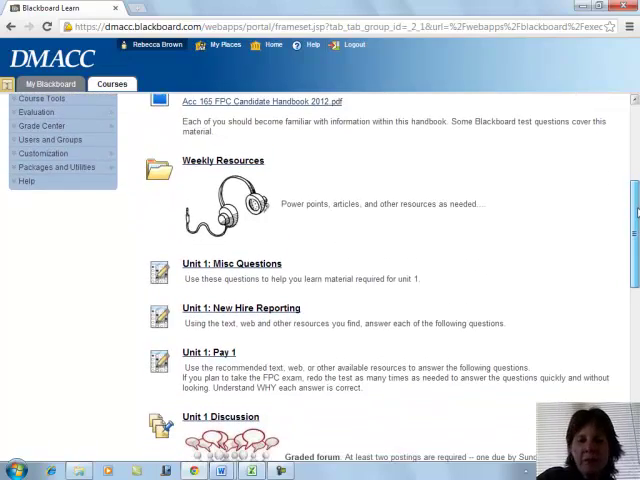
pyautogui.scroll(-3)
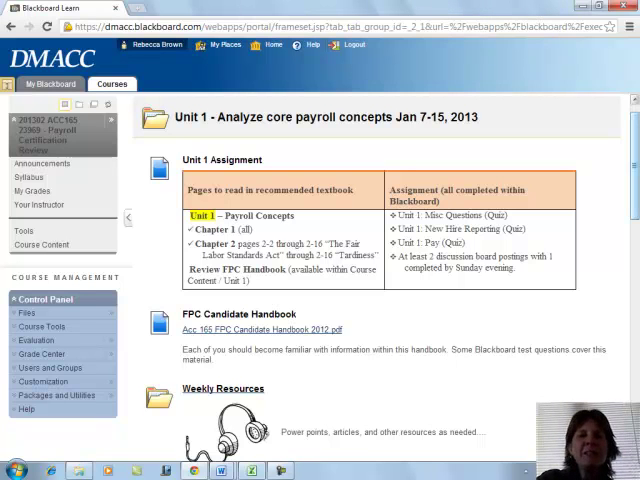
pyautogui.scroll(-3)
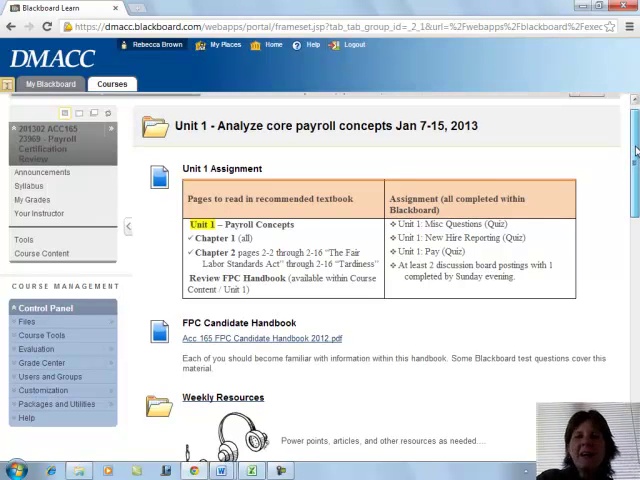